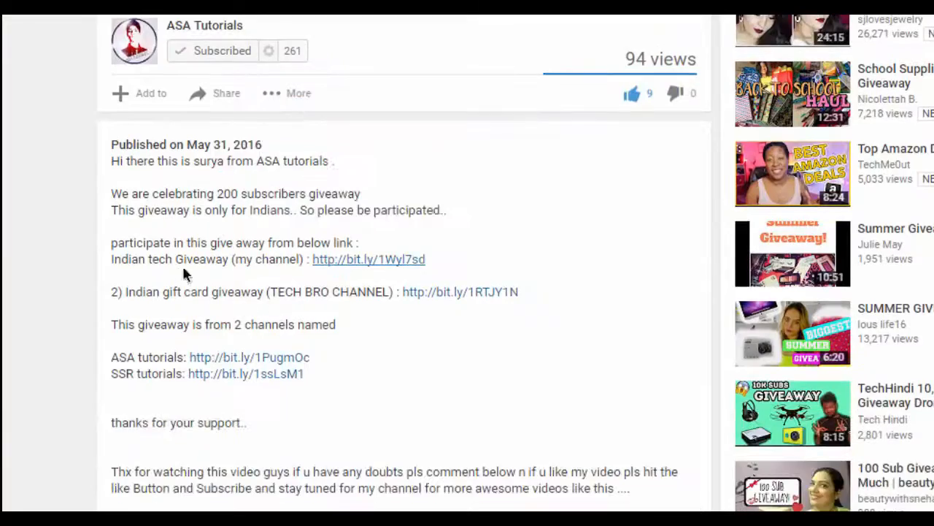
Open the Indian tech Giveaway bit.ly link from the YouTube video description
{"action": "left_click", "coordinate": [368, 259]}
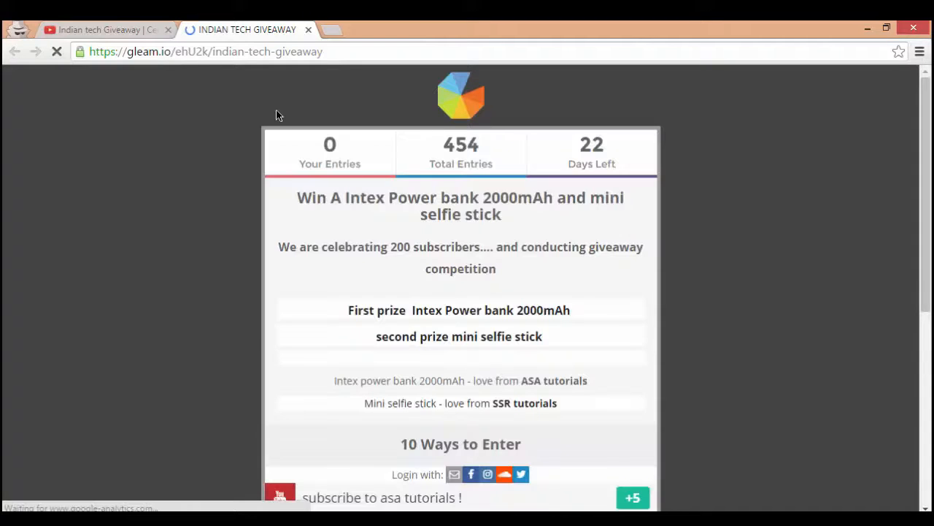
Log in to the giveaway with Twitter and authorize the Gleam app
{"action": "scroll", "scroll_direction": "down", "scroll_amount": 3}
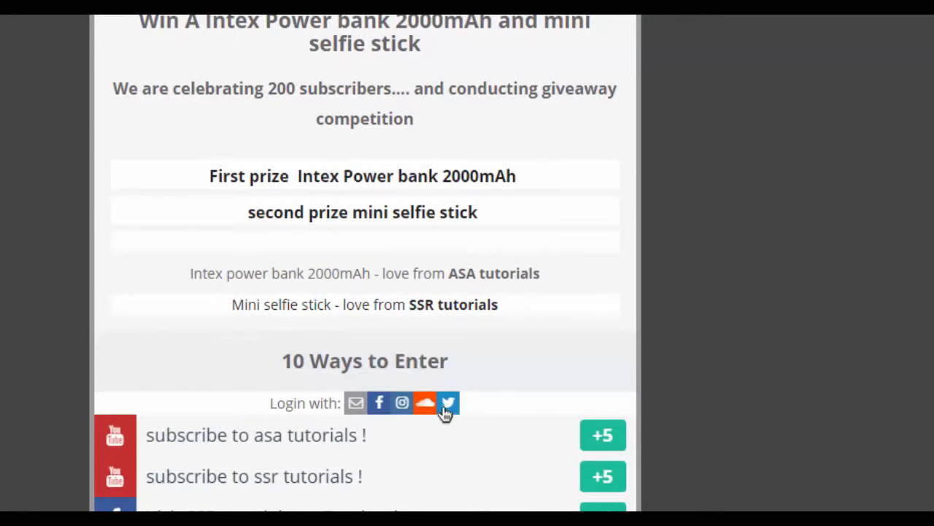
{"action": "left_click", "coordinate": [448, 402]}
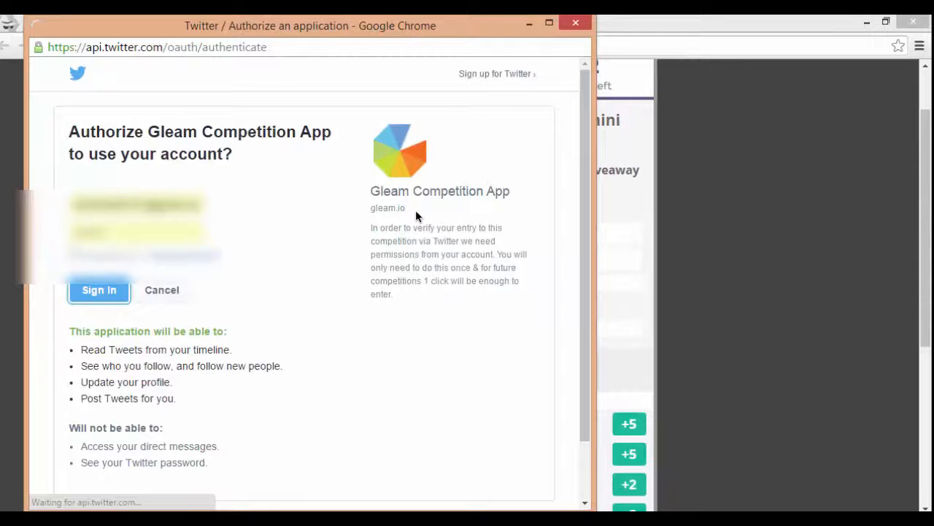
{"action": "left_click", "coordinate": [99, 290]}
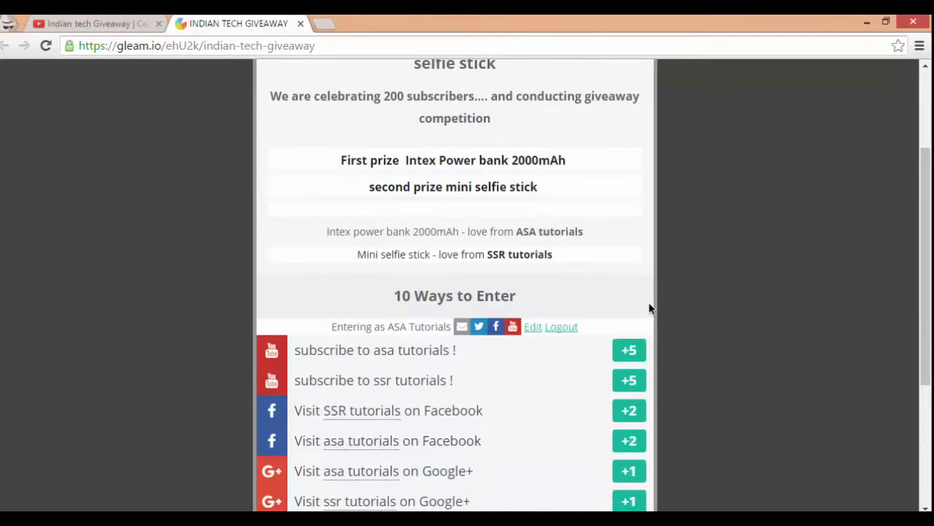
Claim the +5 entries for subscribing to asa tutorials
{"action": "scroll", "scroll_direction": "down", "scroll_amount": 3}
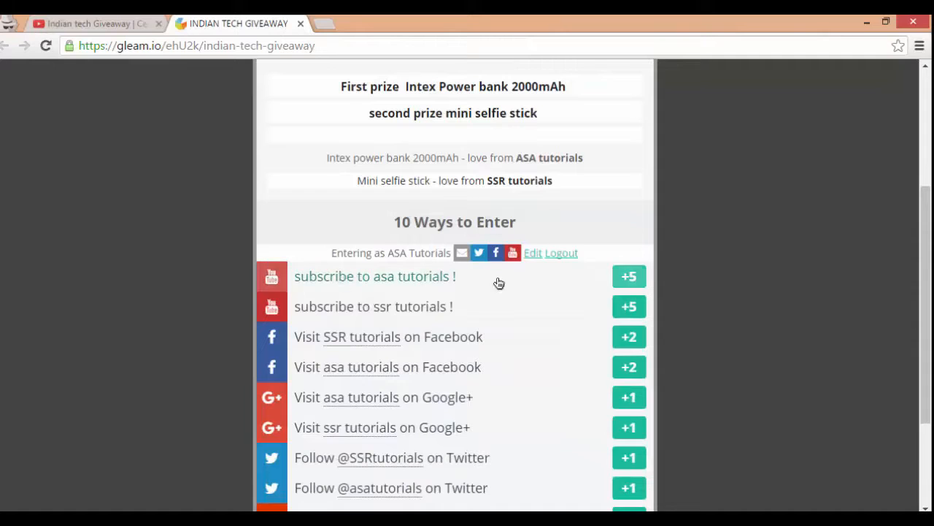
{"action": "mouse_move", "coordinate": [629, 276]}
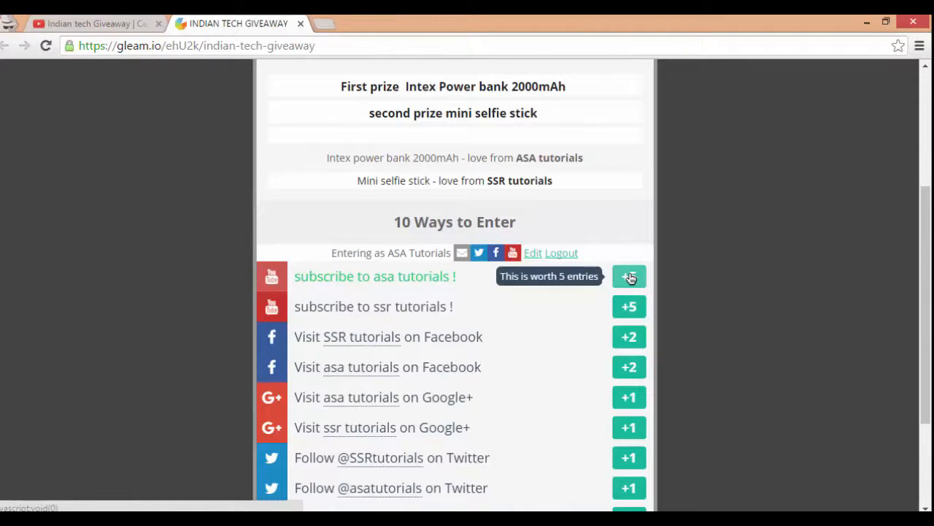
{"action": "left_click", "coordinate": [629, 275]}
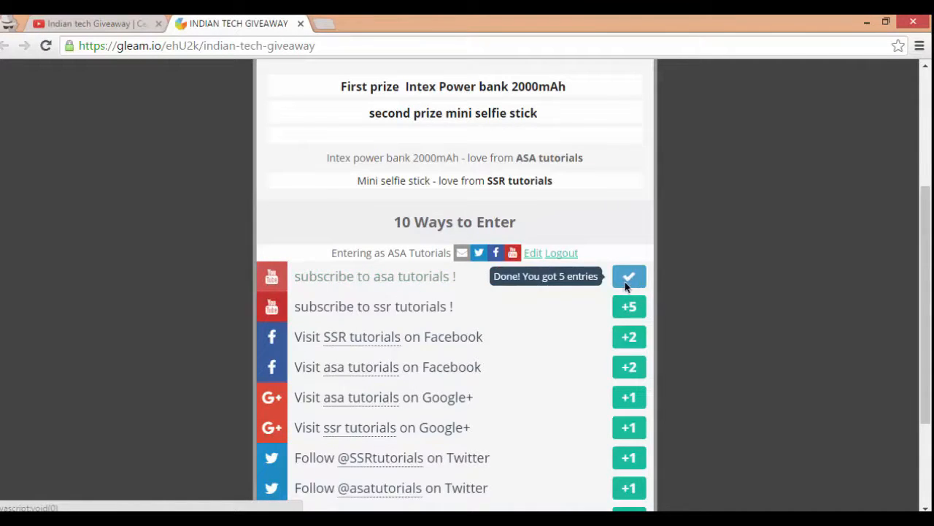
{"action": "mouse_move", "coordinate": [641, 284]}
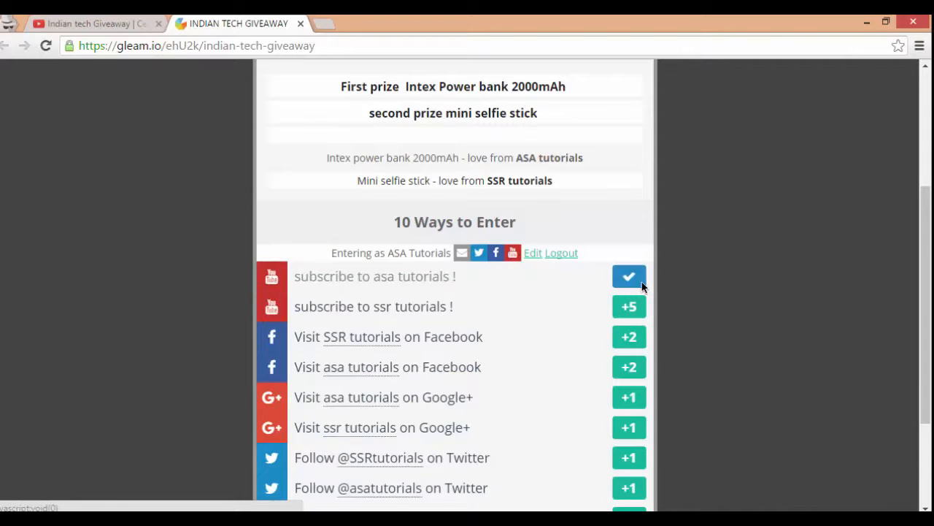
{"action": "mouse_move", "coordinate": [458, 336]}
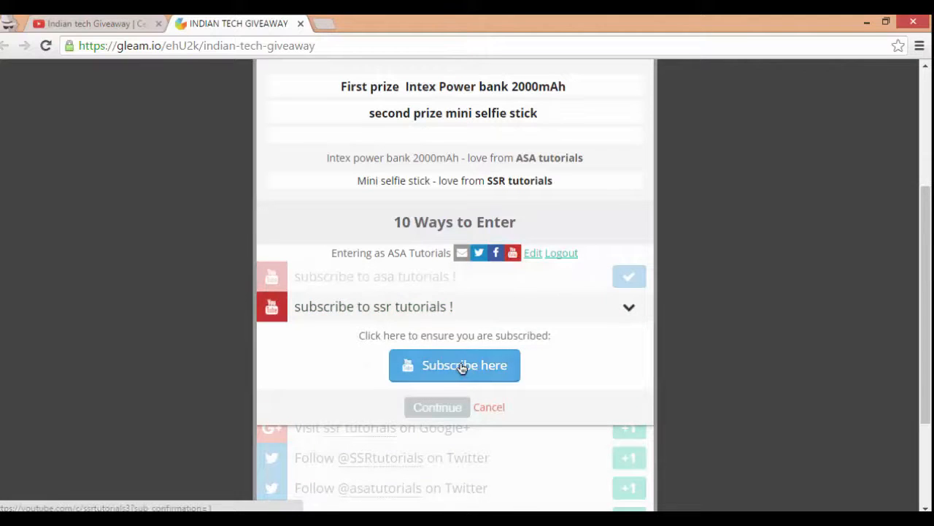
Subscribe to the SSR Tutorials YouTube channel and confirm the subscription
{"action": "left_click", "coordinate": [454, 365]}
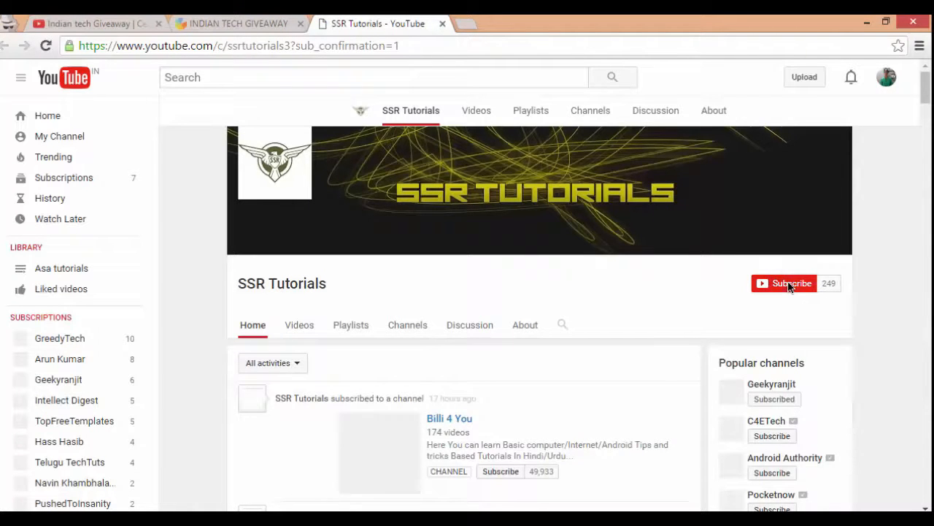
{"action": "left_click", "coordinate": [784, 283]}
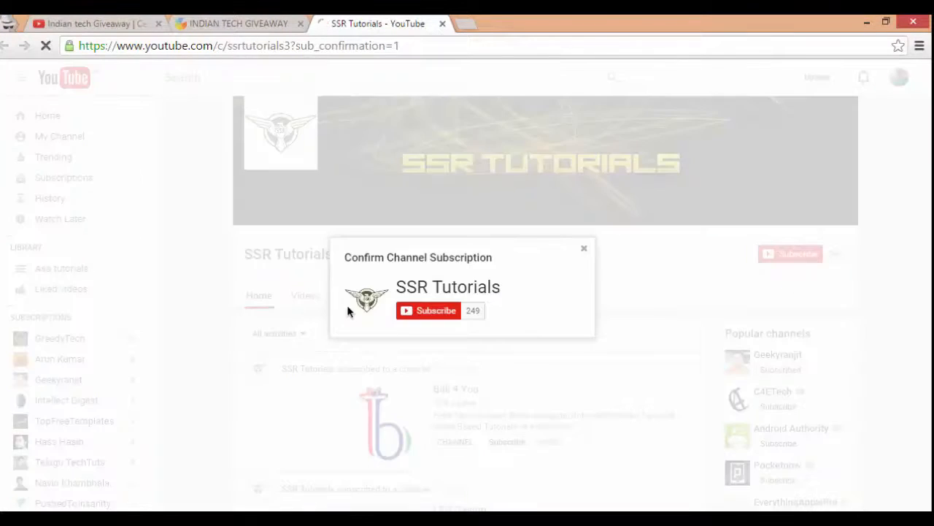
{"action": "left_click", "coordinate": [429, 310]}
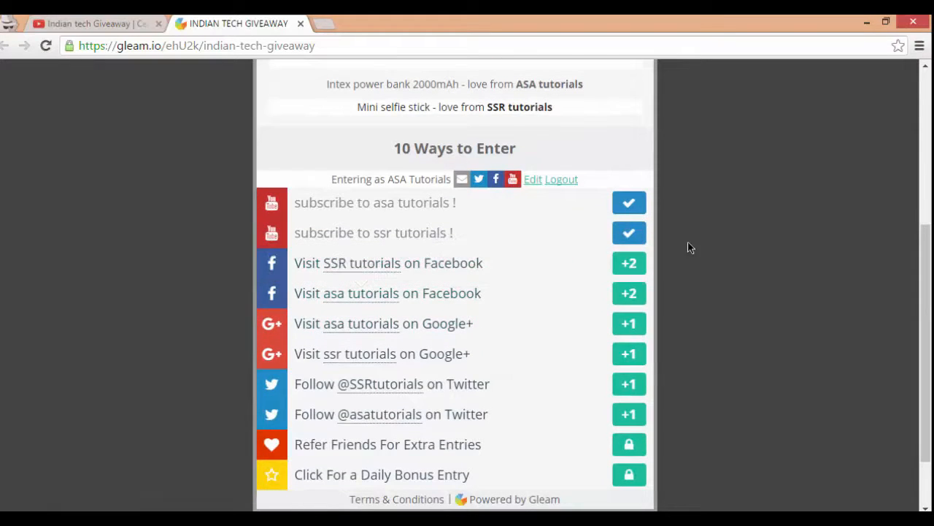
{"action": "mouse_move", "coordinate": [383, 263]}
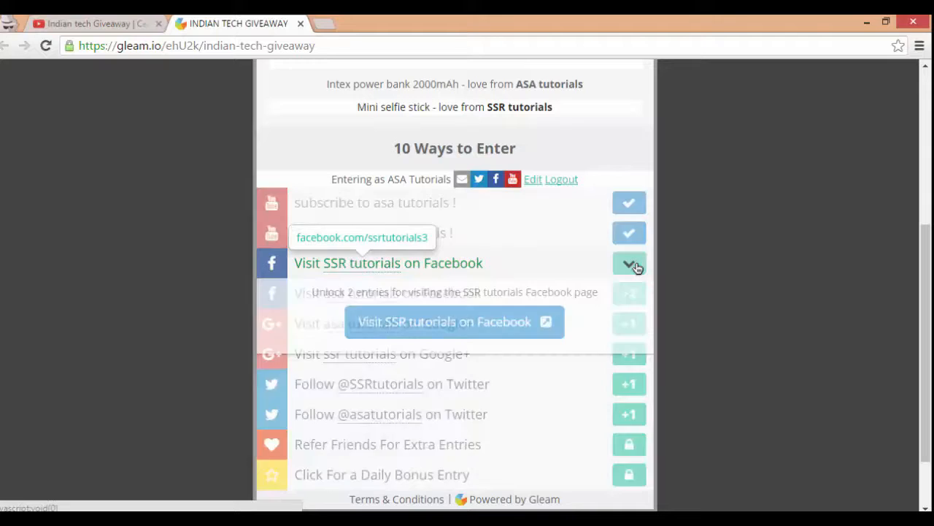
Visit SSR tutorials on Facebook, pass the security check, and return to Gleam
{"action": "left_click", "coordinate": [454, 322]}
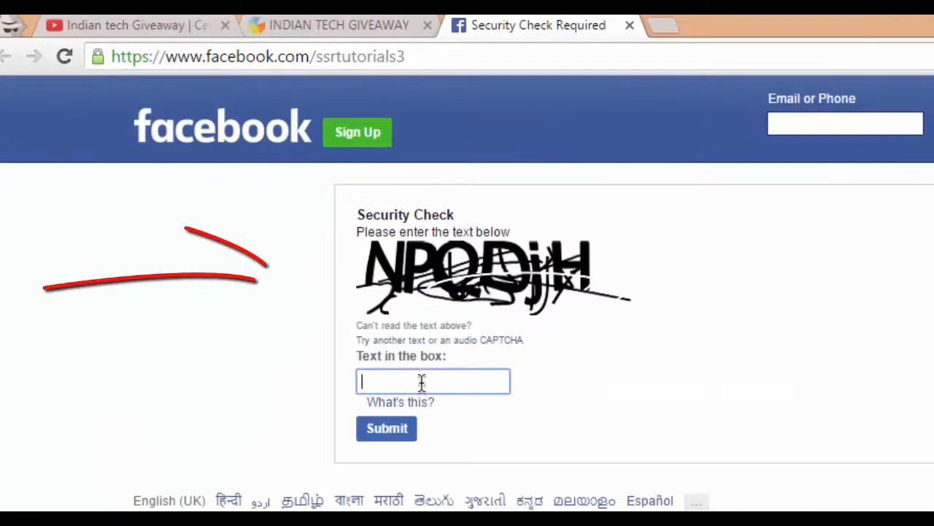
{"action": "left_click", "coordinate": [281, 306]}
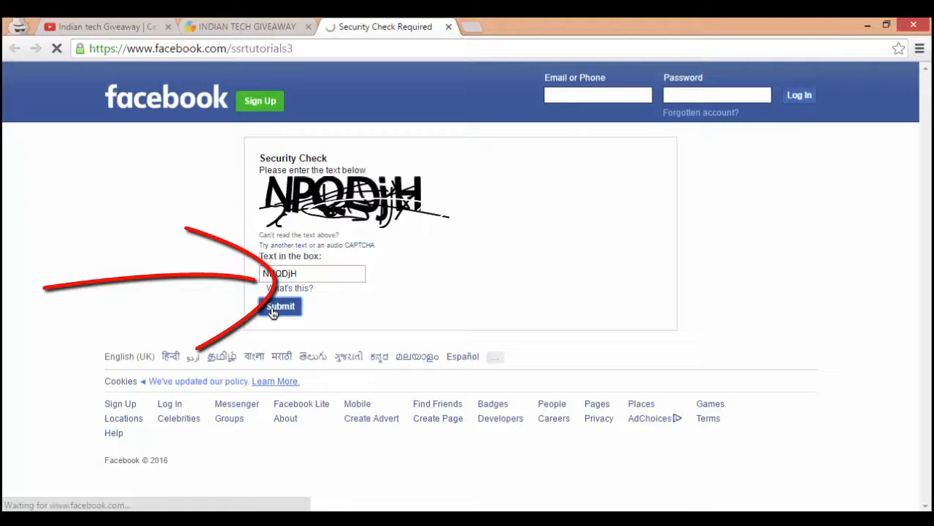
{"action": "left_click", "coordinate": [281, 305]}
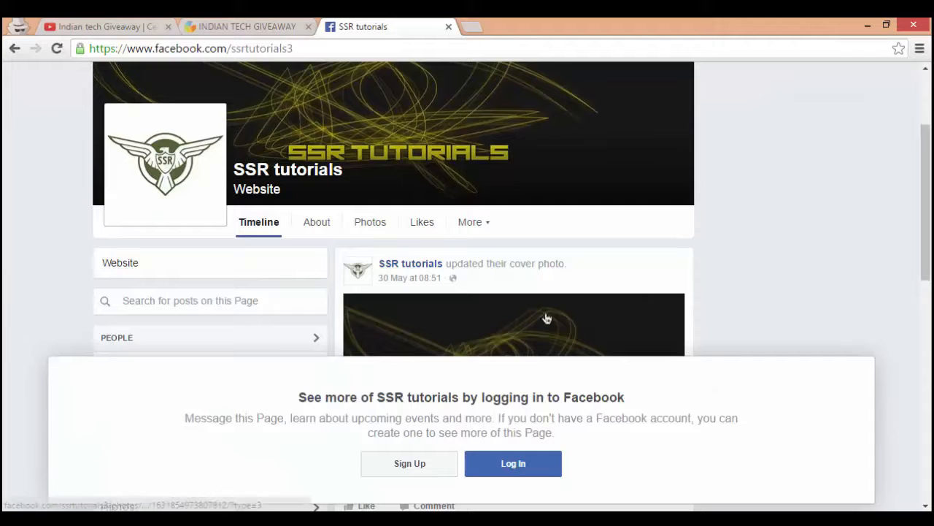
{"action": "left_click", "coordinate": [247, 26]}
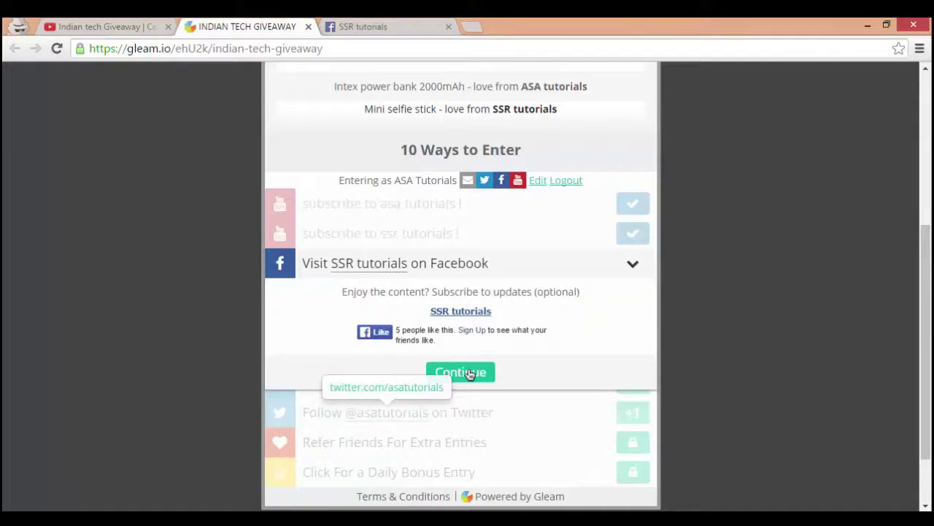
Claim the Facebook visit entries for SSR tutorials and asa tutorials
{"action": "left_click", "coordinate": [461, 372]}
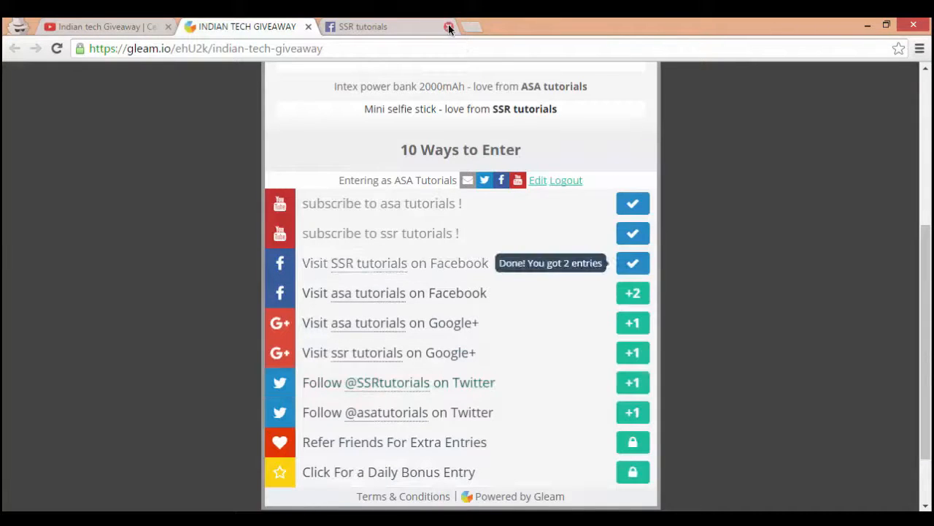
{"action": "left_click", "coordinate": [448, 26]}
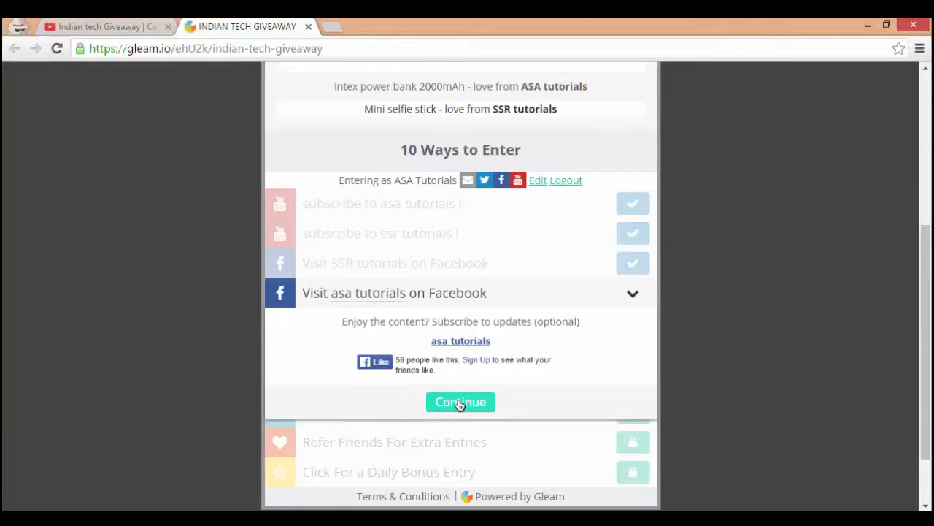
{"action": "left_click", "coordinate": [461, 401]}
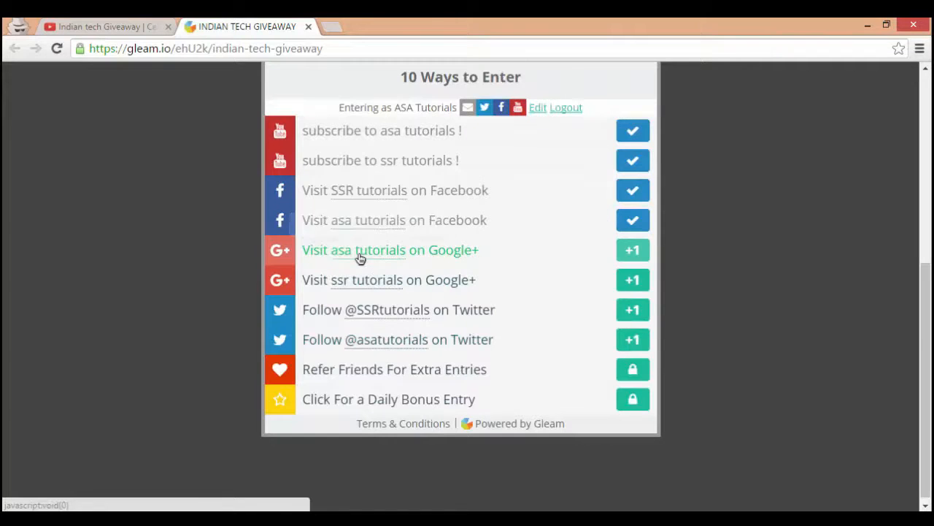
{"action": "mouse_move", "coordinate": [634, 249]}
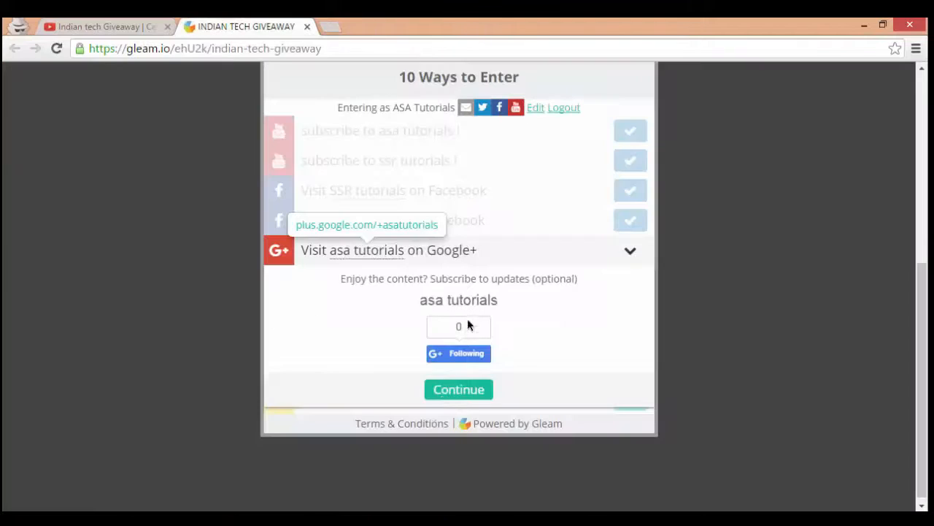
{"action": "mouse_move", "coordinate": [459, 389]}
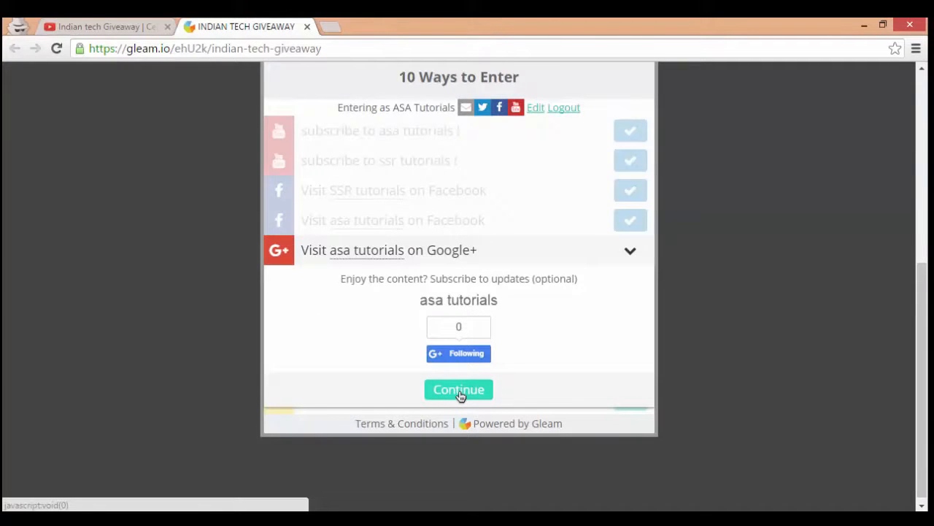
Claim the Google+ visit entries for asa tutorials and ssr tutorials
{"action": "left_click", "coordinate": [458, 389]}
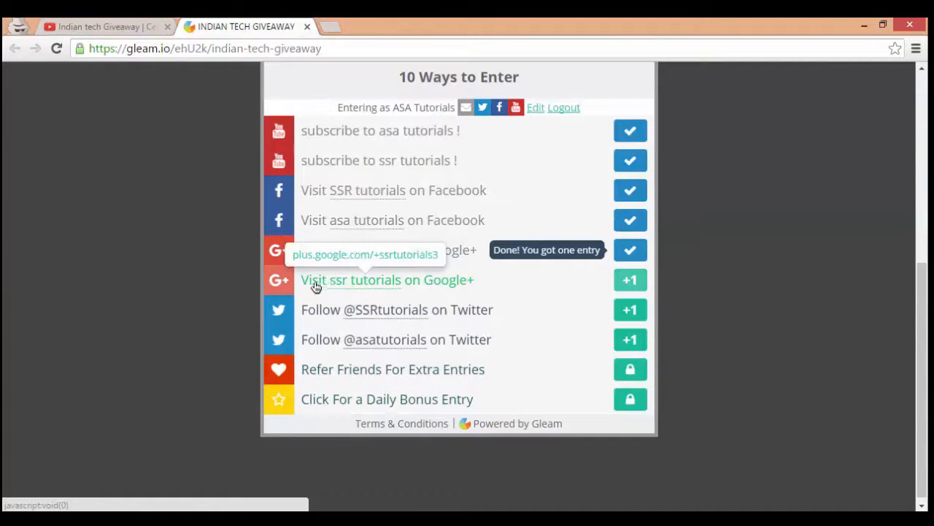
{"action": "mouse_move", "coordinate": [629, 281]}
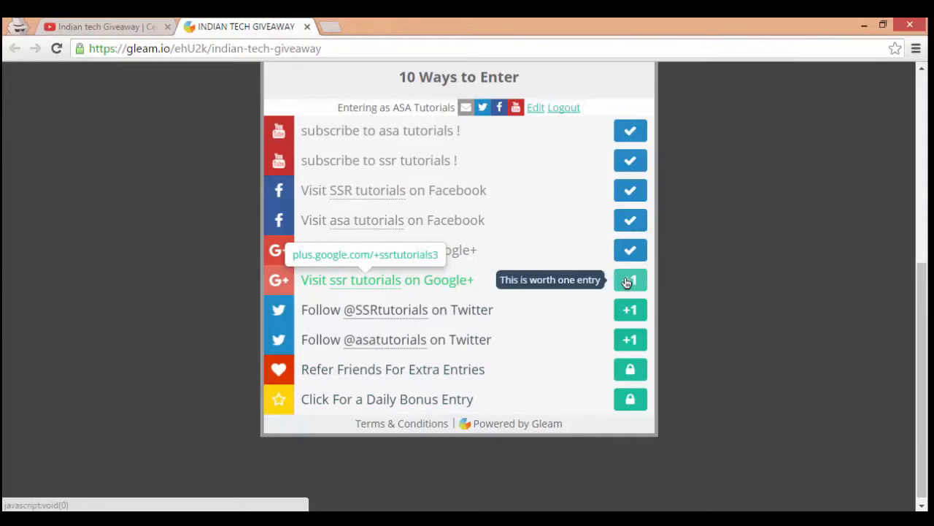
{"action": "left_click", "coordinate": [386, 279]}
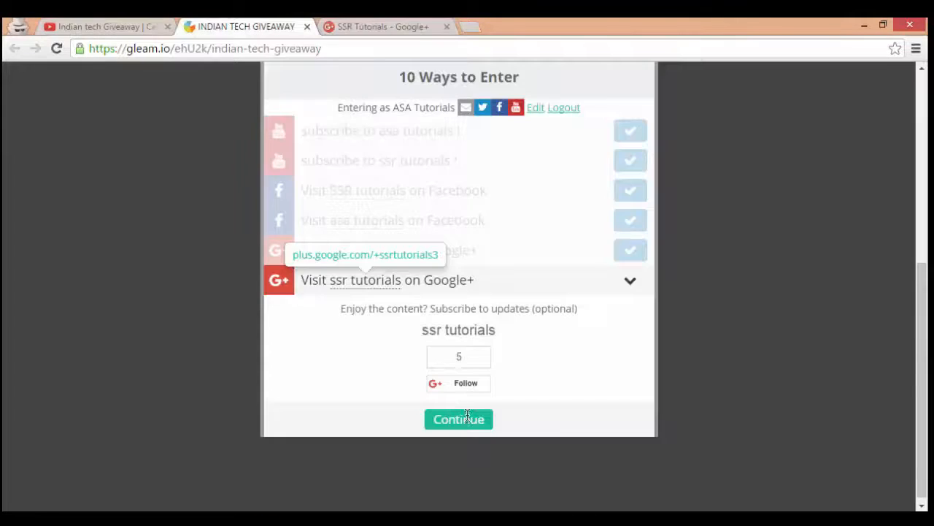
{"action": "left_click", "coordinate": [458, 418]}
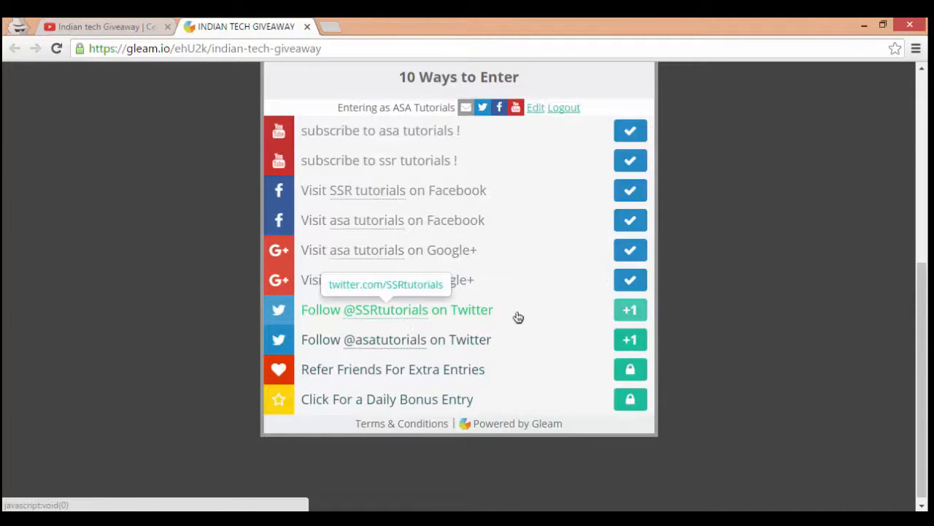
{"action": "left_click", "coordinate": [629, 309]}
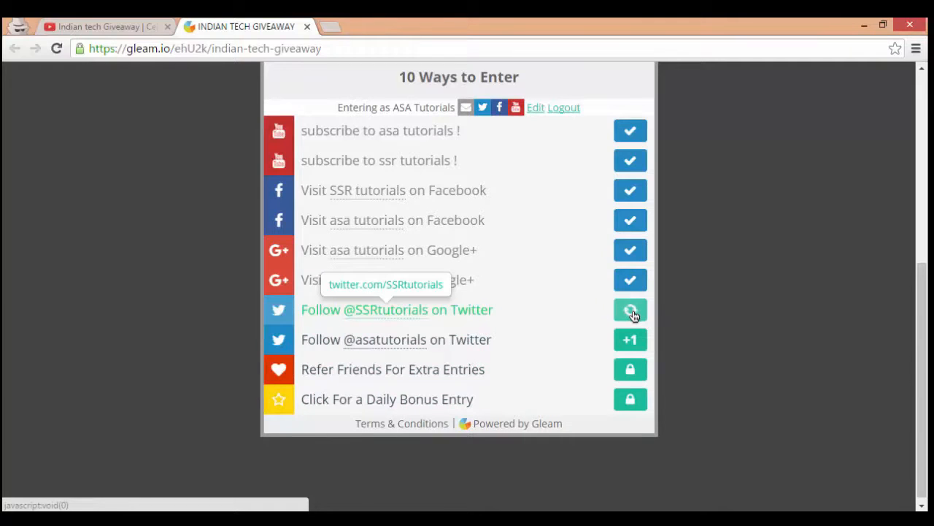
{"action": "left_click", "coordinate": [630, 310]}
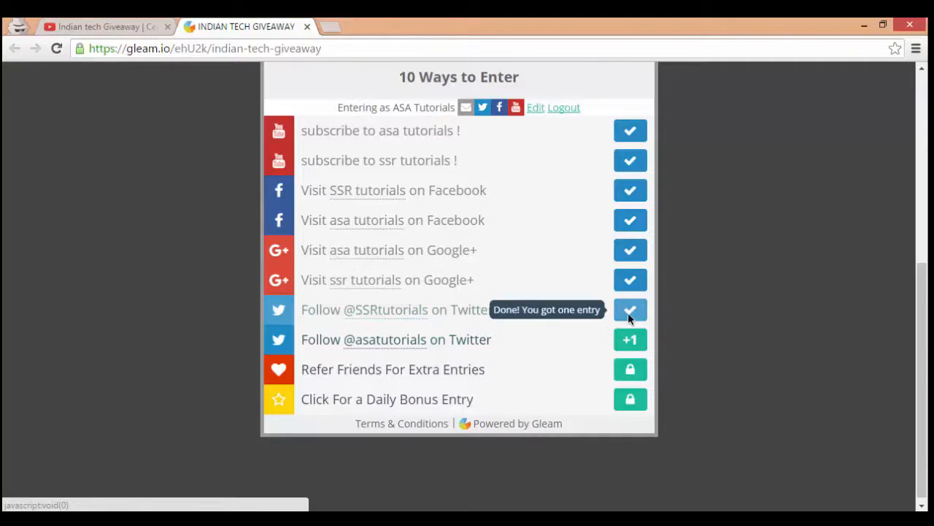
{"action": "left_click", "coordinate": [630, 340]}
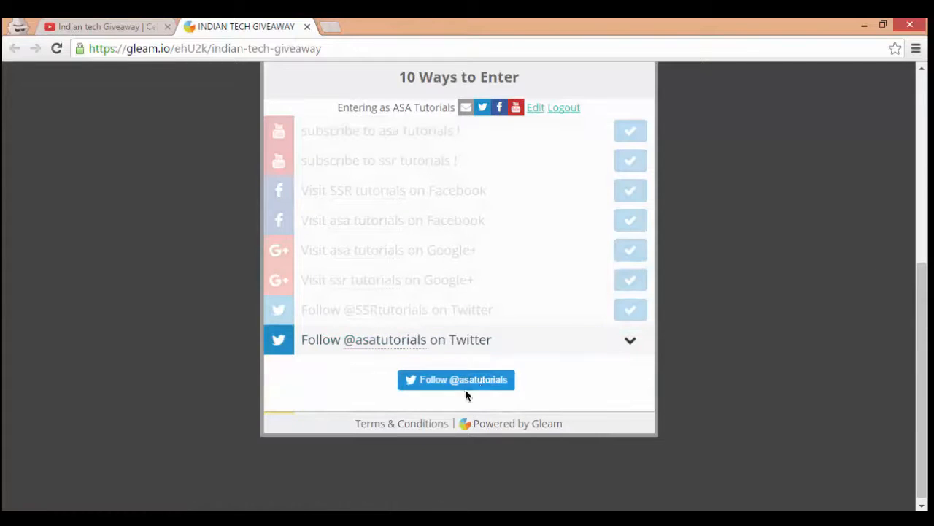
{"action": "left_click", "coordinate": [455, 379]}
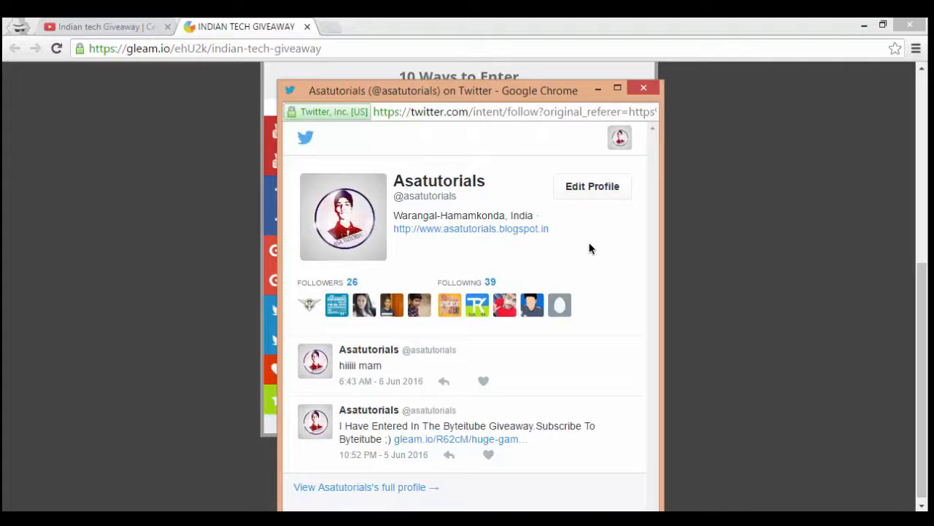
{"action": "mouse_move", "coordinate": [643, 88]}
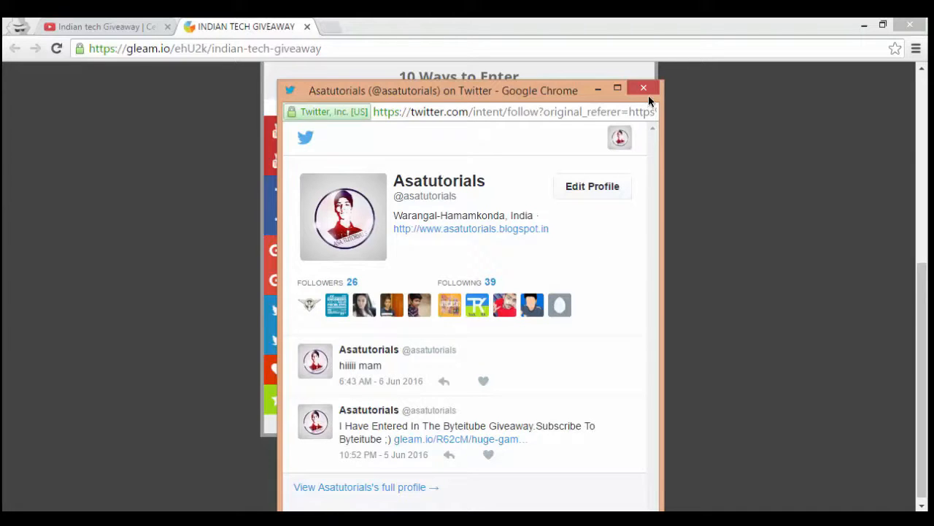
{"action": "left_click", "coordinate": [643, 87]}
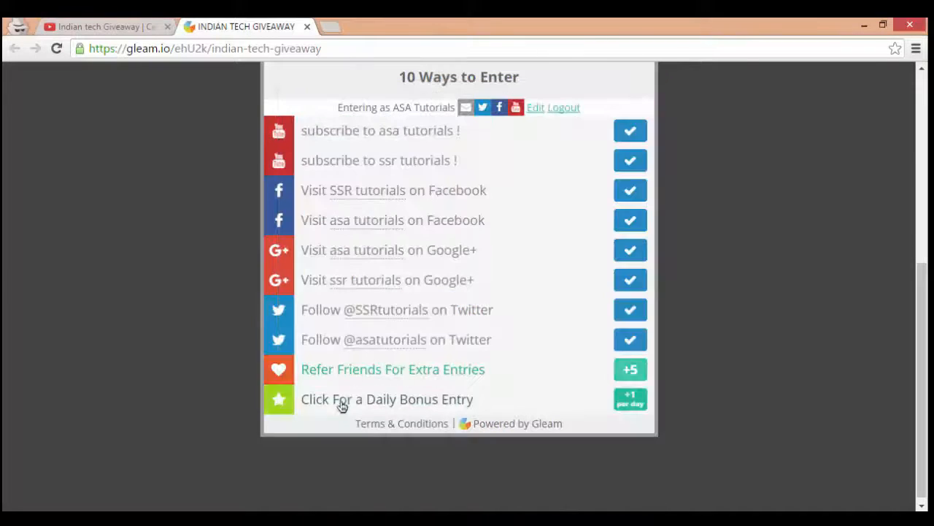
{"action": "mouse_move", "coordinate": [630, 370]}
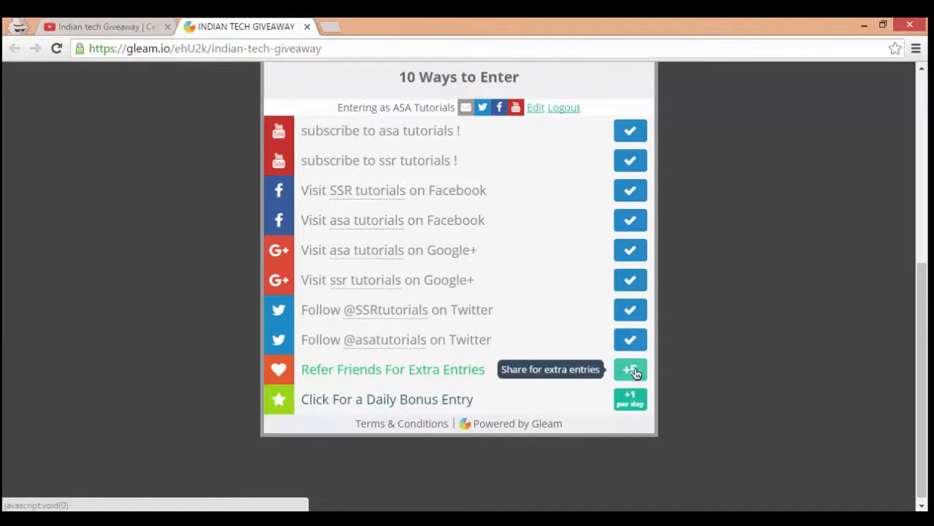
Tweet the giveaway title with the Refer Friends referral link
{"action": "left_click", "coordinate": [629, 368]}
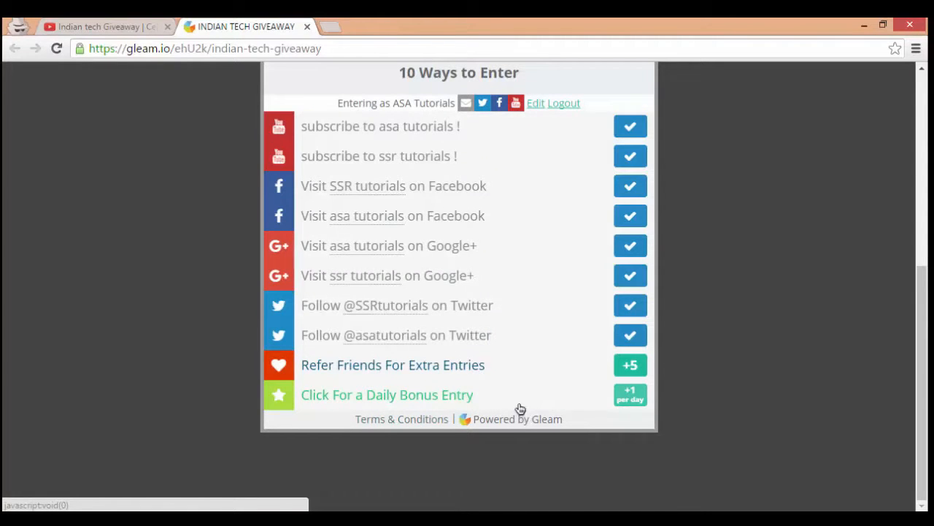
{"action": "left_click", "coordinate": [393, 364]}
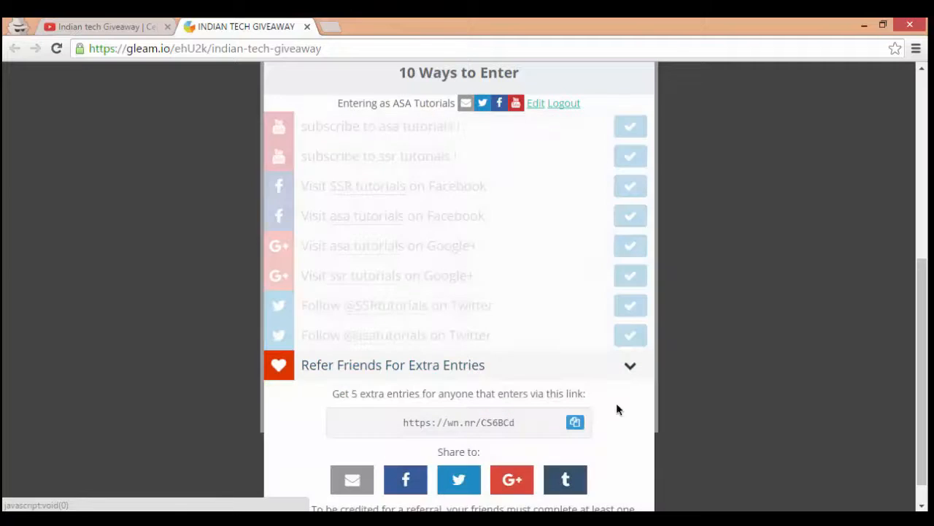
{"action": "scroll", "scroll_direction": "down", "scroll_amount": 3}
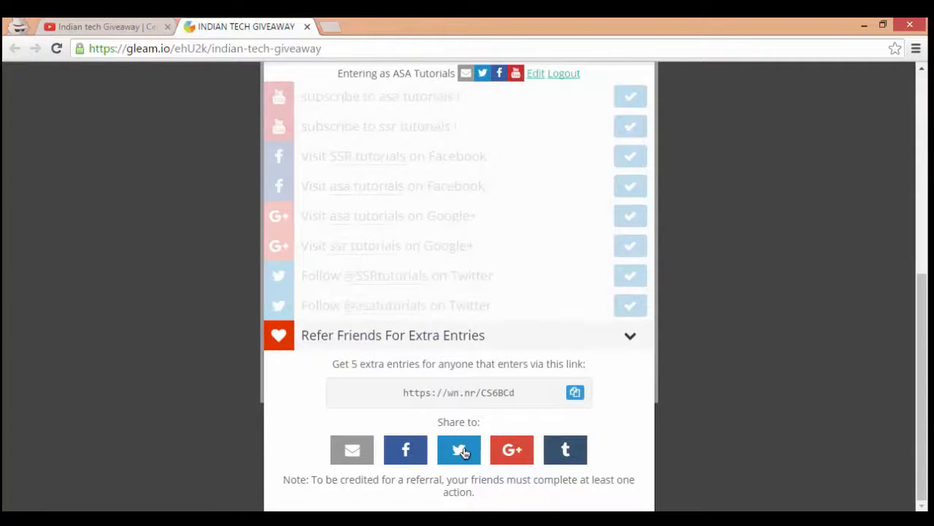
{"action": "left_click", "coordinate": [459, 449]}
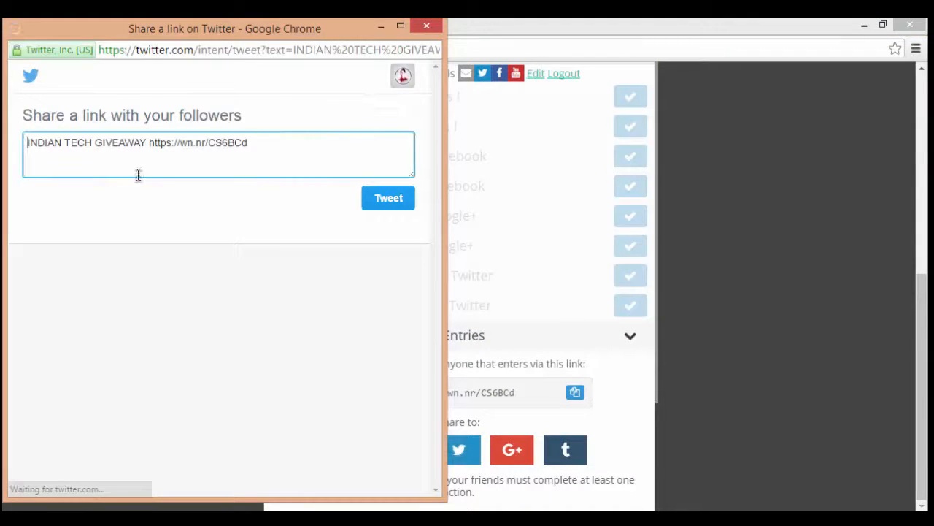
{"action": "double_click", "coordinate": [86, 142]}
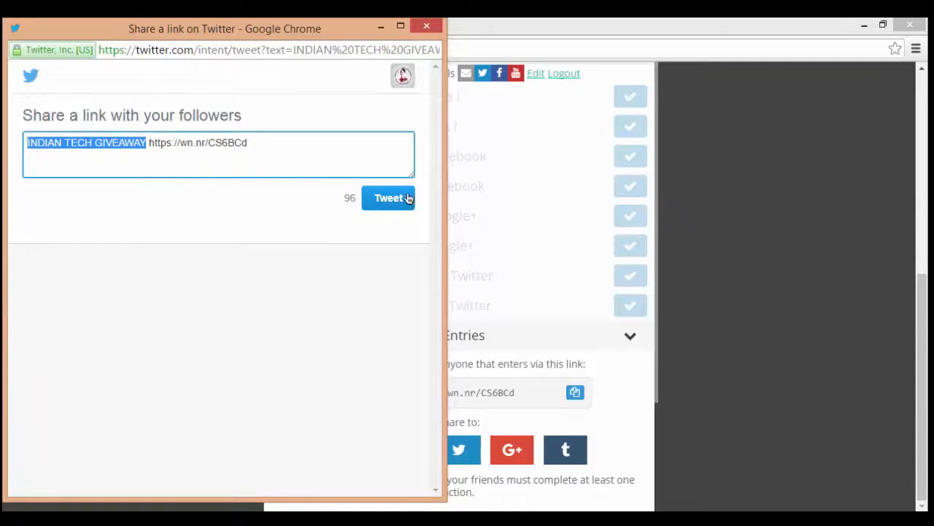
{"action": "left_click", "coordinate": [388, 198]}
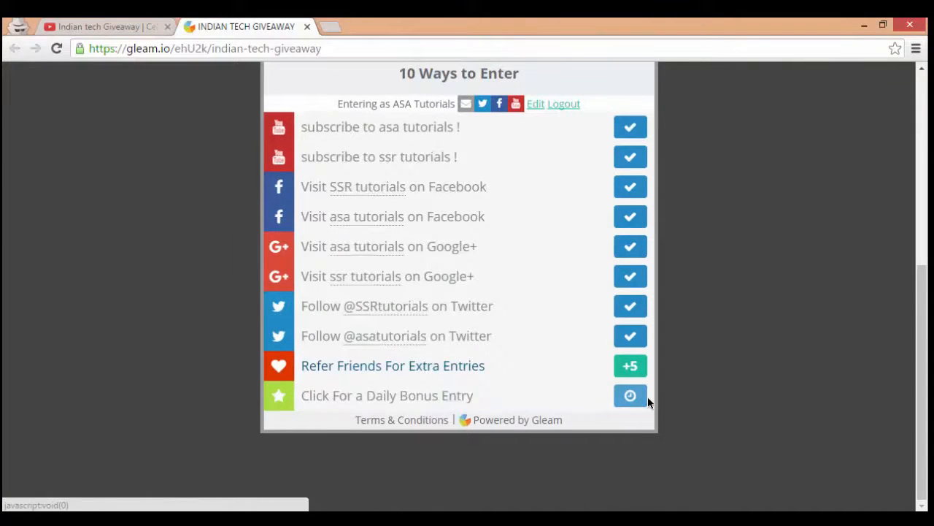
Scroll up to the Your Entries counter showing 19 entries
{"action": "scroll", "scroll_direction": "up", "scroll_amount": 3}
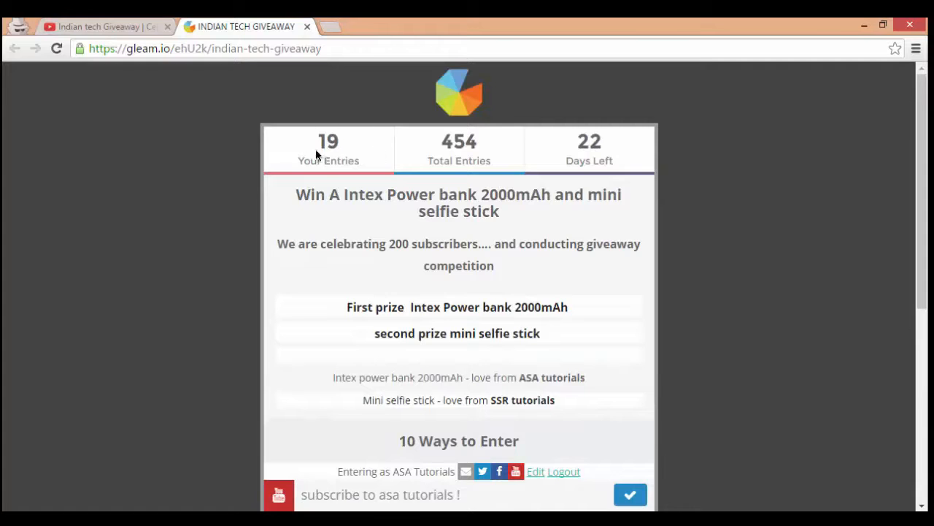